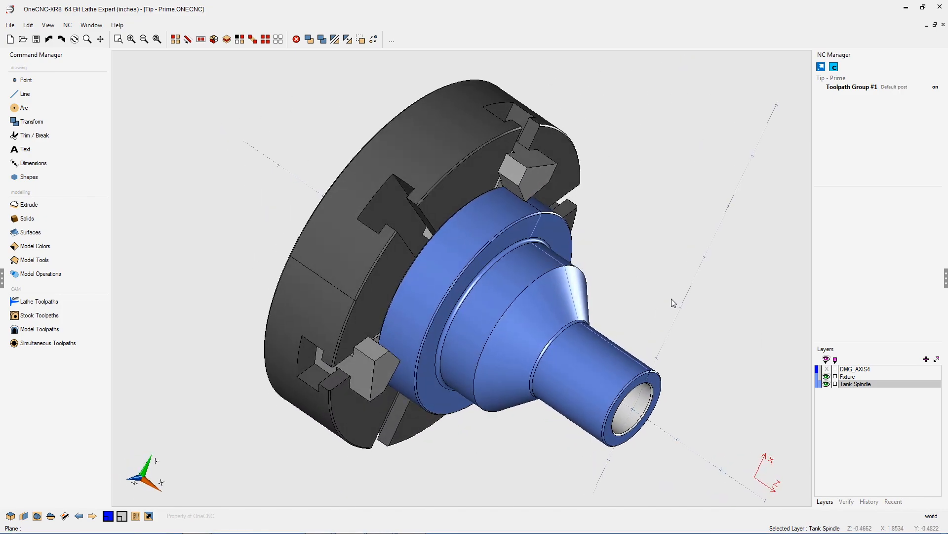
# Step: Start a new Turn / face roughing toolpath from Lathe Toolpaths in the Command Manager
pyautogui.click(39, 301)
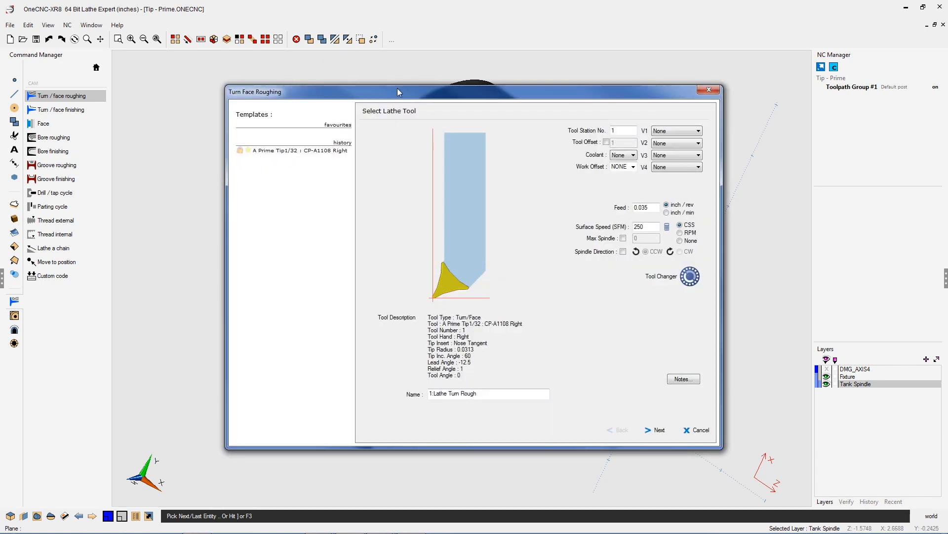
# Step: In the Tool Changer library, select the A Prime Tip1/32 : CP-A1108 Right insert
pyautogui.click(689, 275)
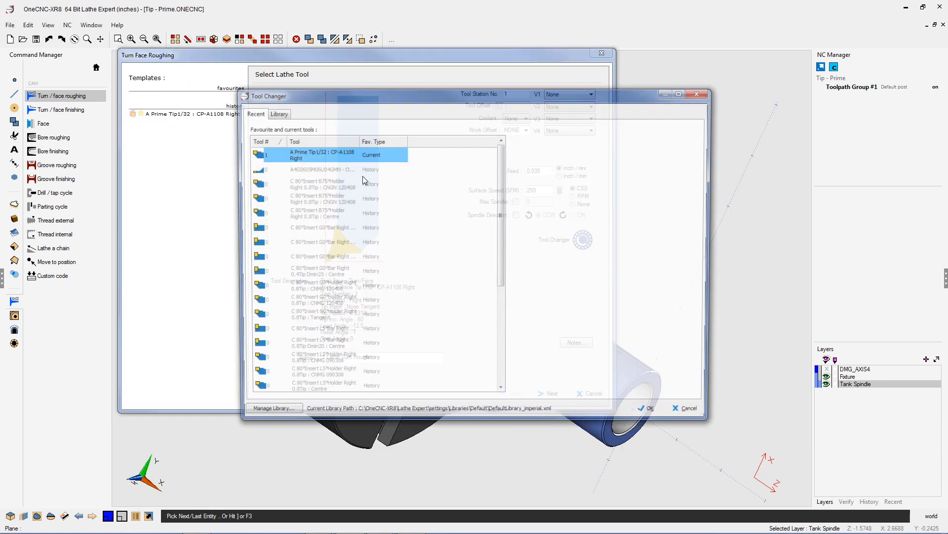
pyautogui.click(279, 114)
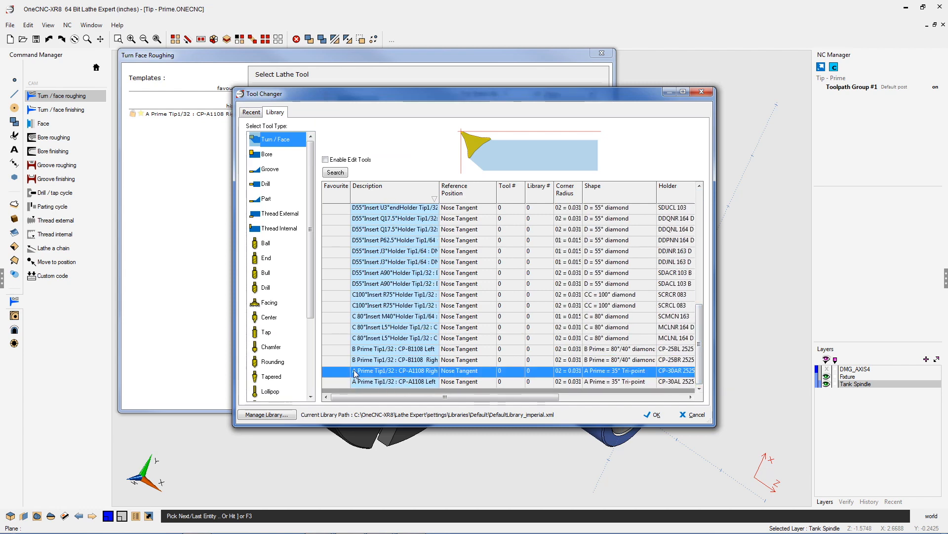
pyautogui.click(394, 360)
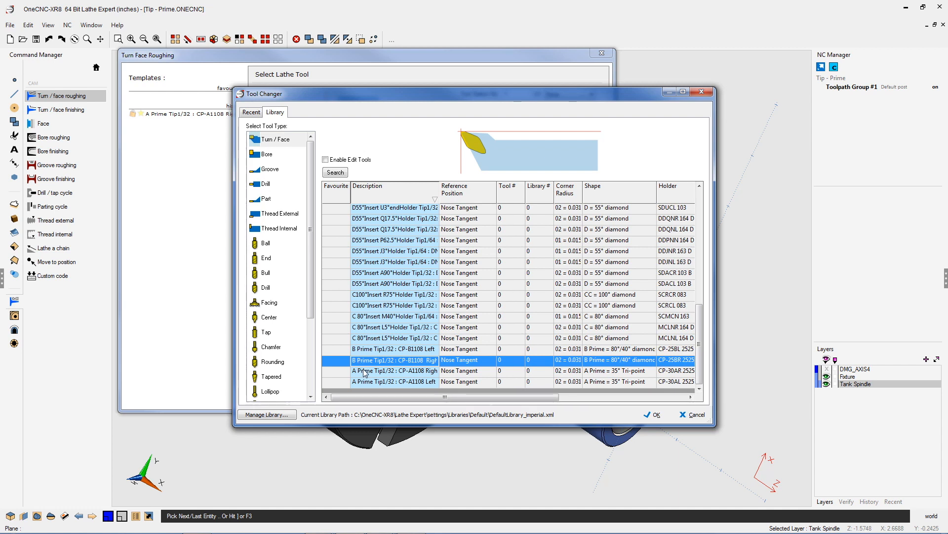
pyautogui.click(393, 371)
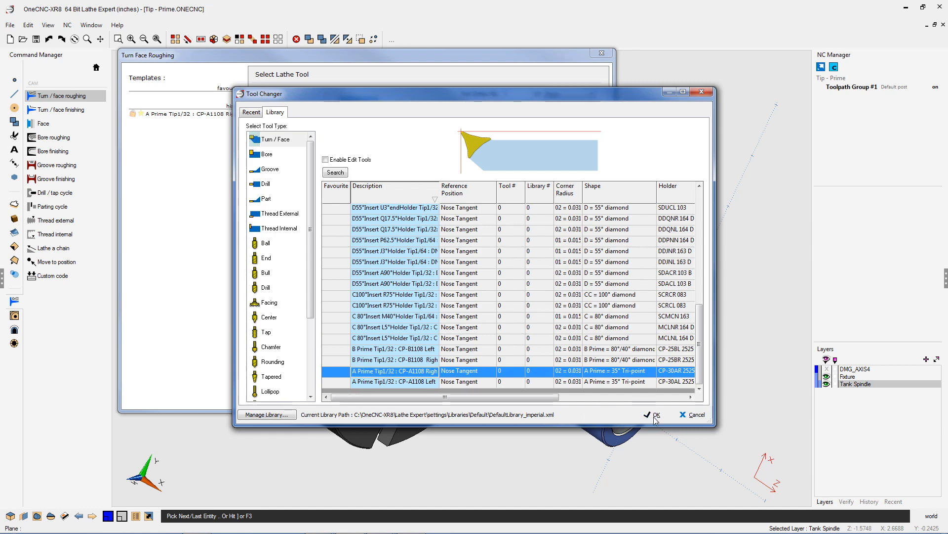
# Step: Accept the A Prime insert and advance to the toolpath boundary page
pyautogui.click(653, 415)
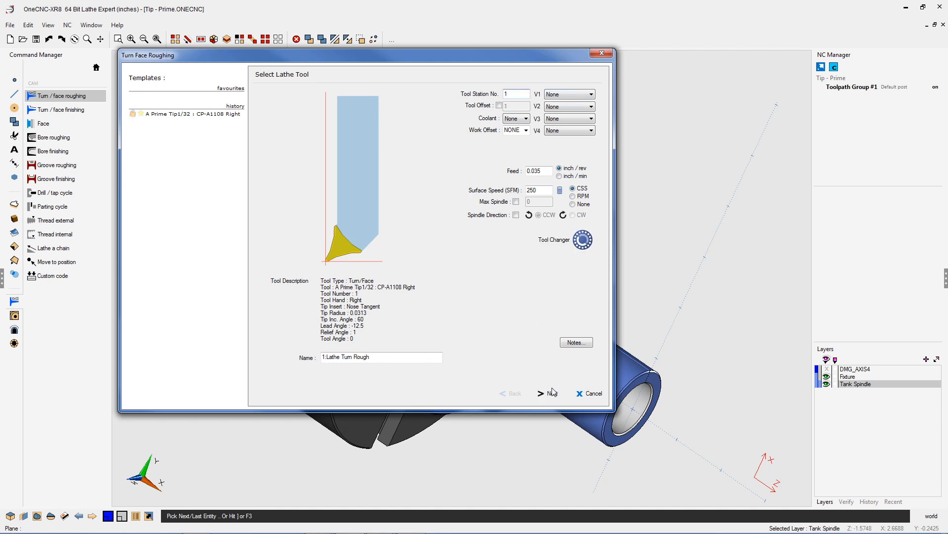
pyautogui.click(546, 392)
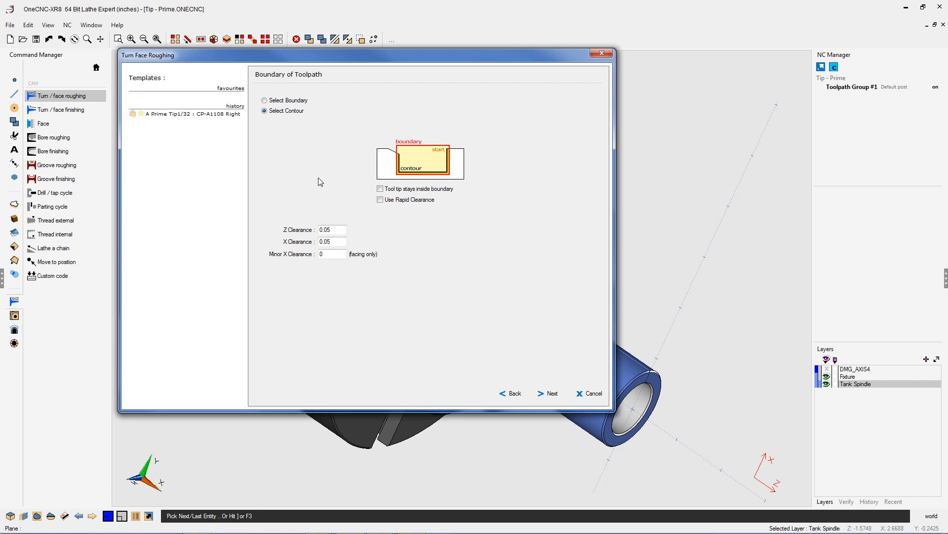
pyautogui.moveTo(533, 384)
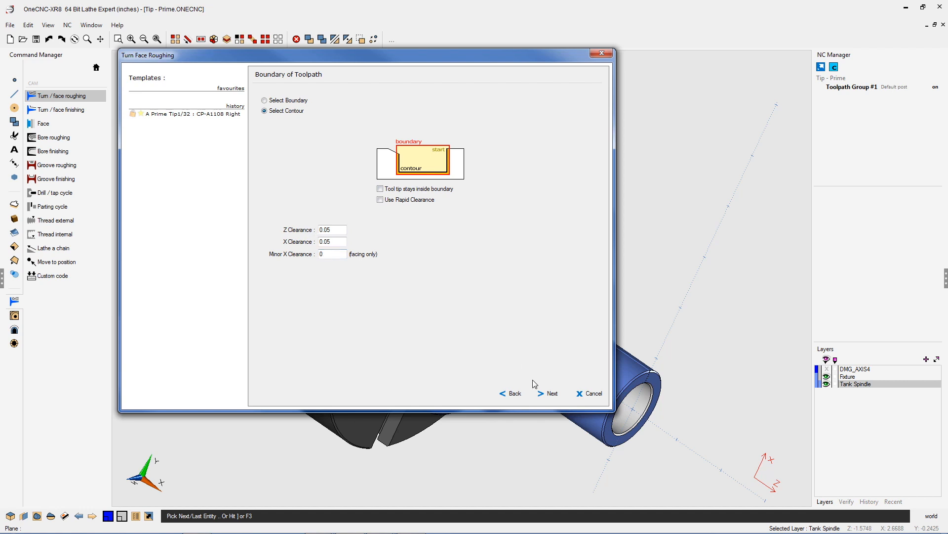
# Step: Keep Left to Right cutting with Arc Entry and finish 1:Lathe Turn Rough in Toolpath Group #1
pyautogui.click(551, 393)
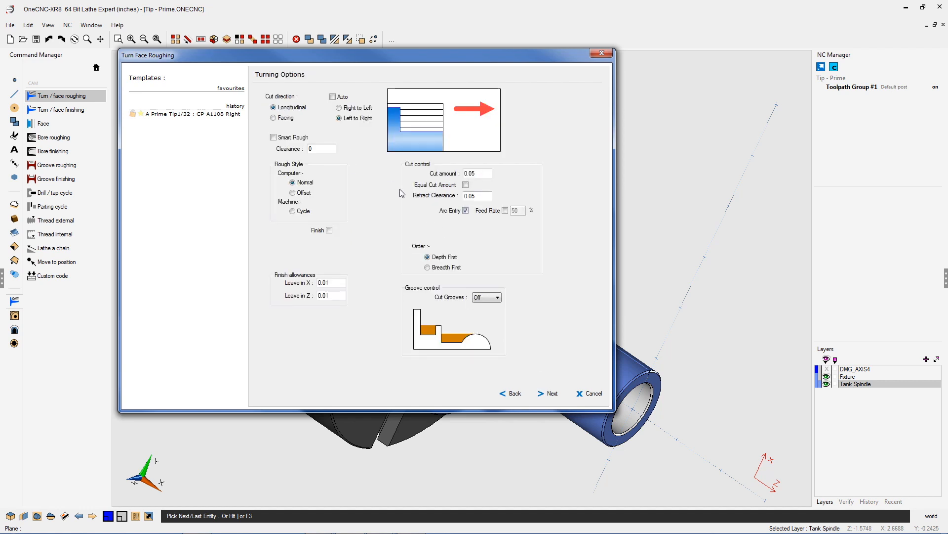
pyautogui.moveTo(424, 155)
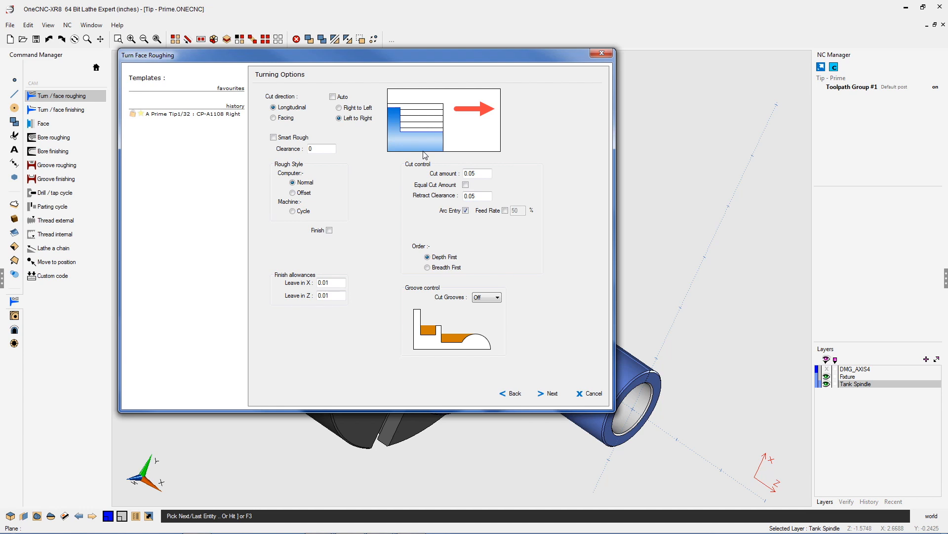
pyautogui.moveTo(432, 157)
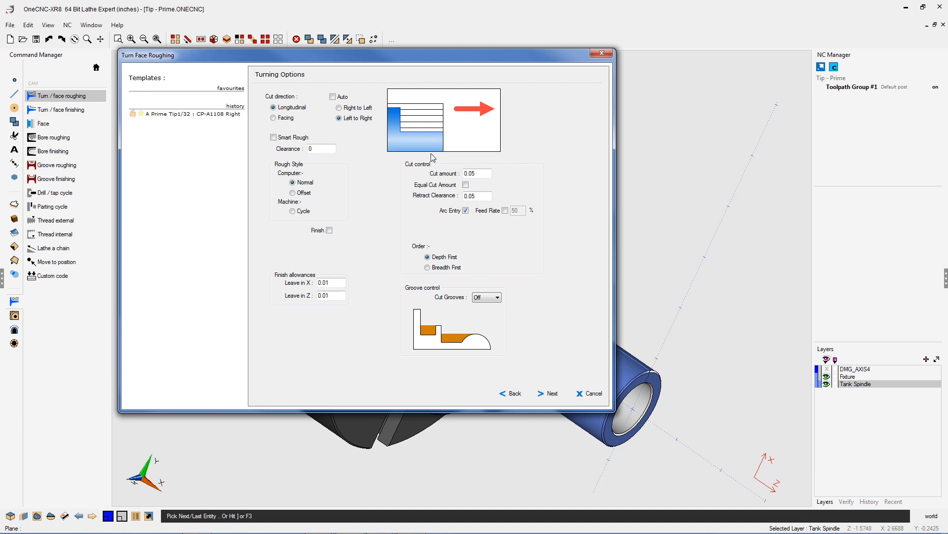
pyautogui.moveTo(462, 117)
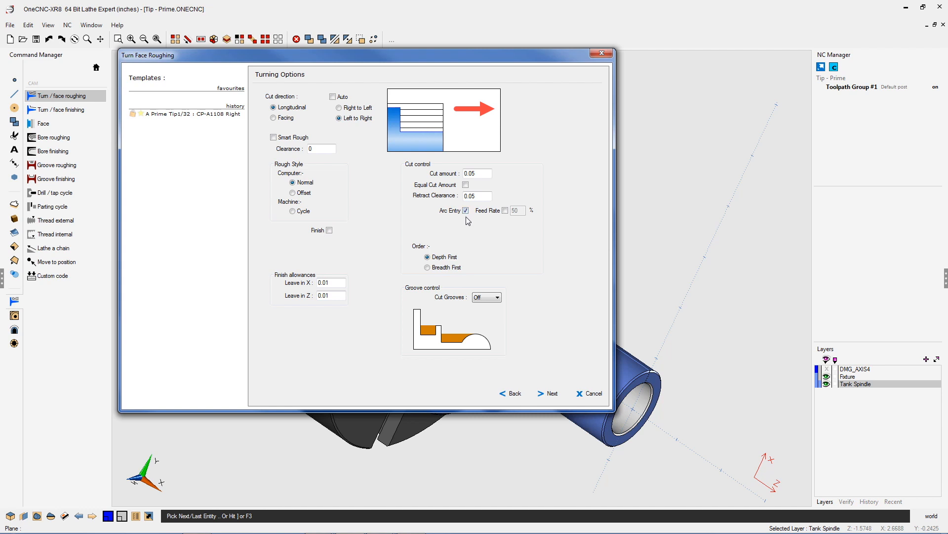
pyautogui.moveTo(381, 276)
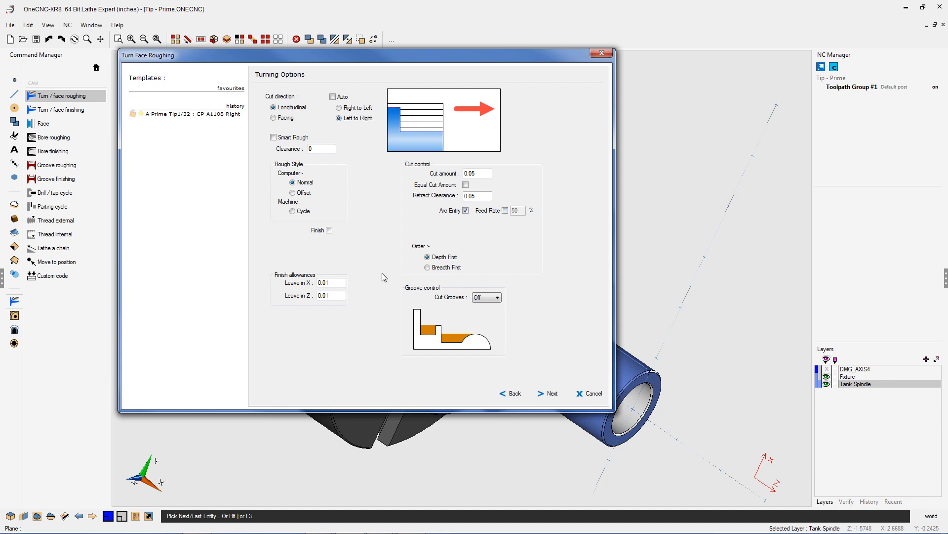
pyautogui.click(550, 393)
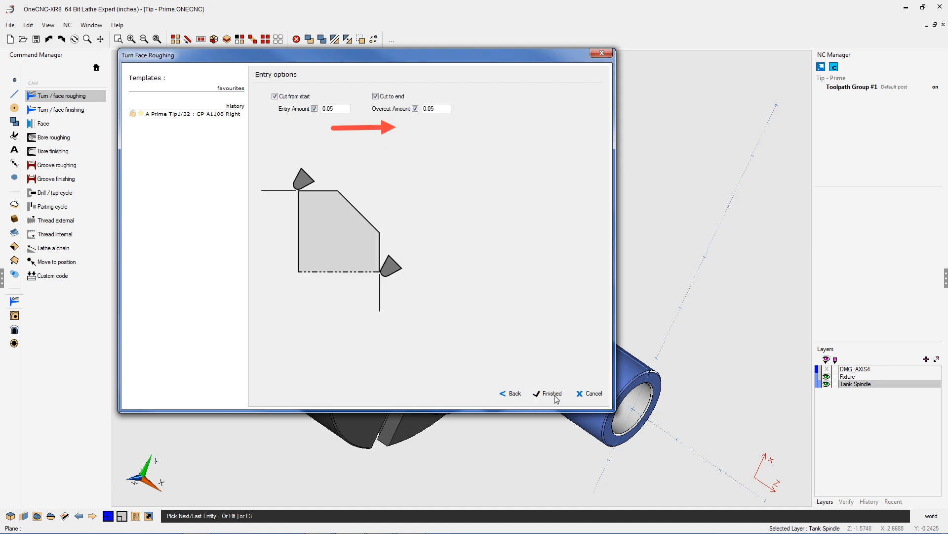
pyautogui.click(550, 394)
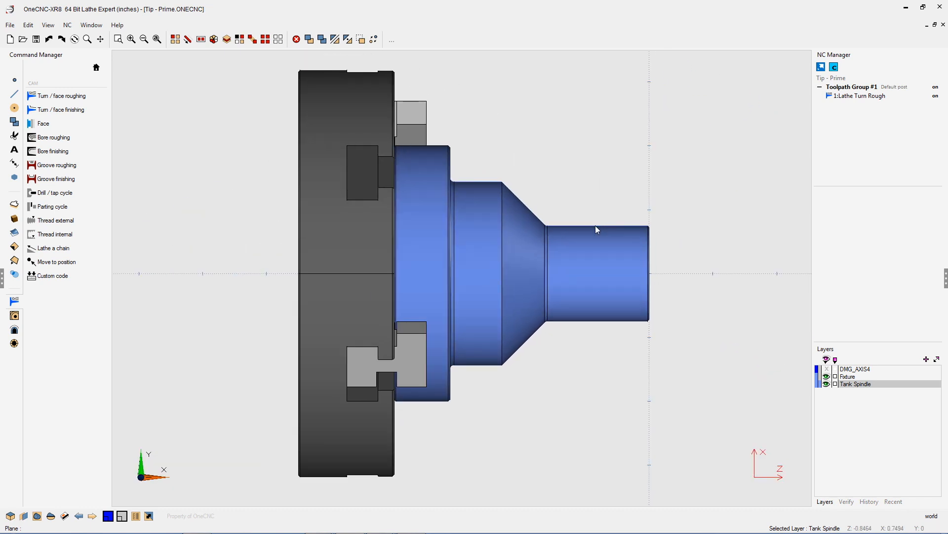
# Step: Run Live Preview on 1:Lathe Turn Rough and play the roughing simulation
pyautogui.rightClick(858, 96)
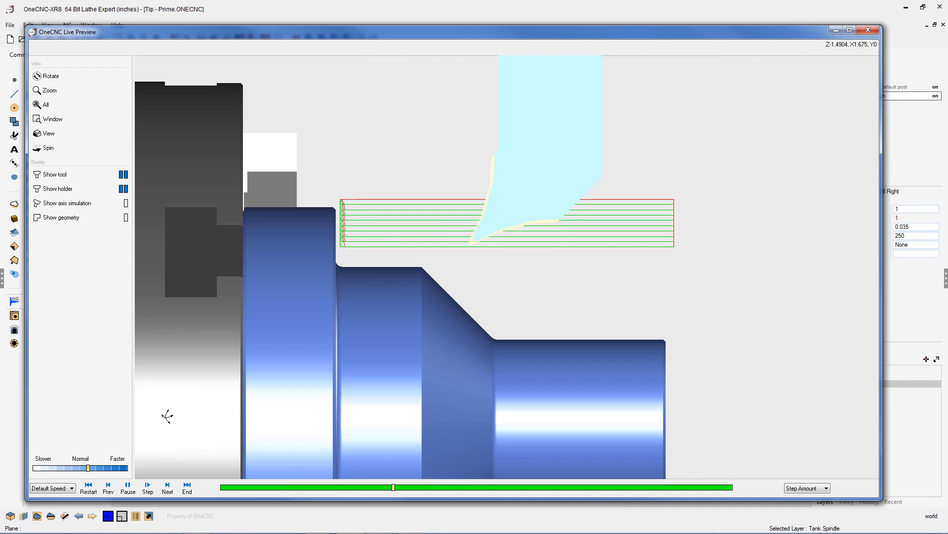
pyautogui.click(168, 487)
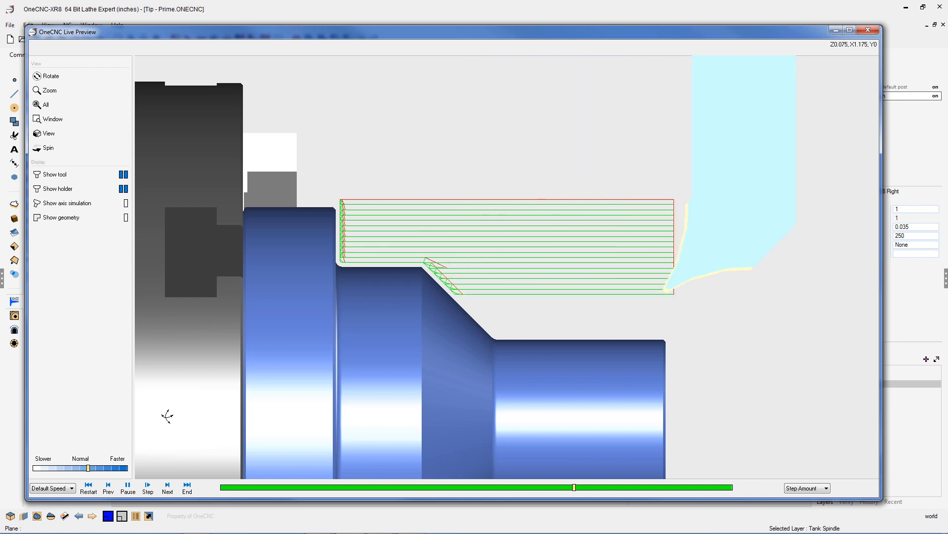
pyautogui.click(168, 487)
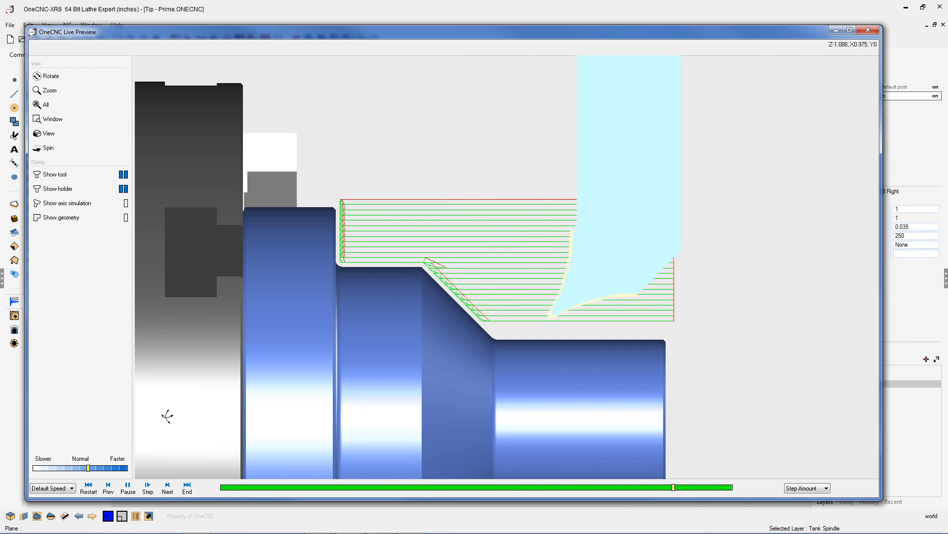